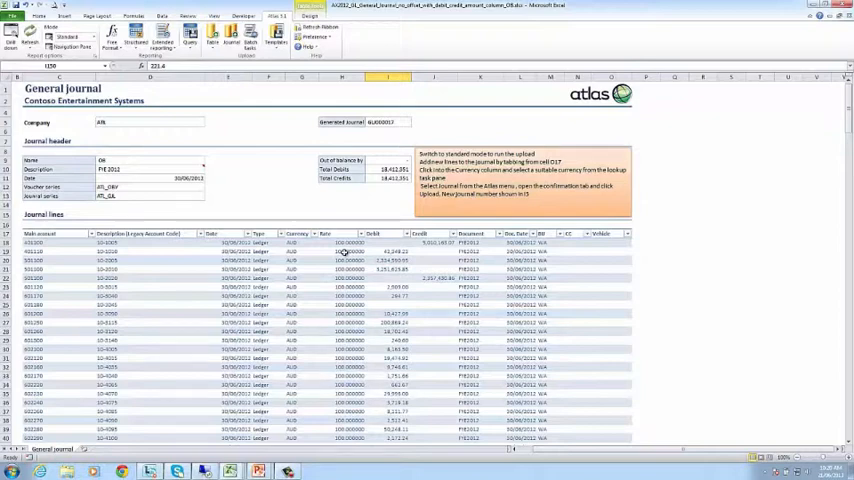
pyautogui.moveTo(142, 384)
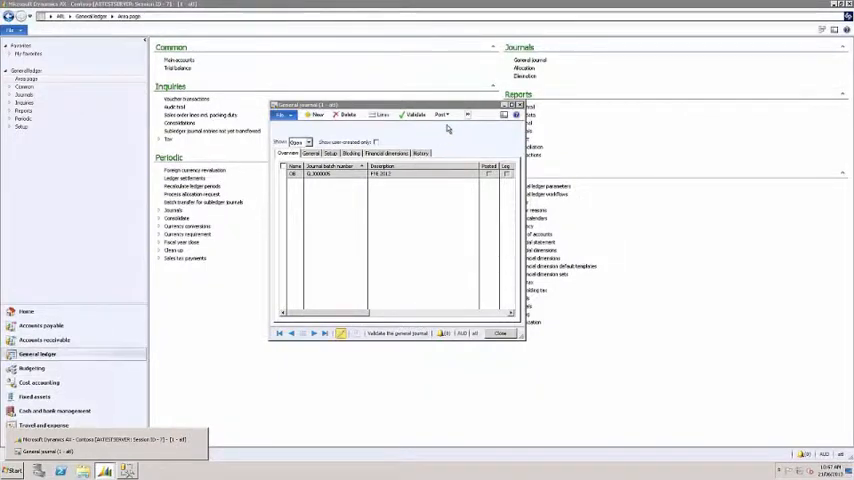
# Post the FYE 2012 opening balance journal from the Post menu
pyautogui.click(440, 114)
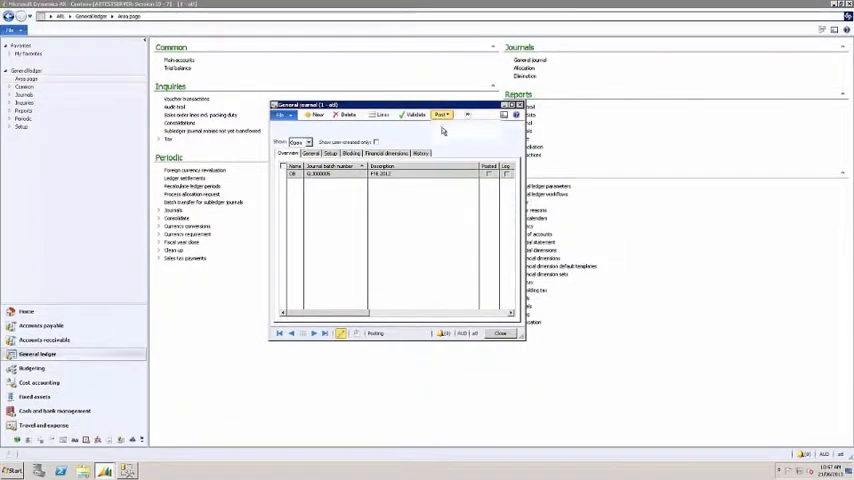
pyautogui.click(441, 114)
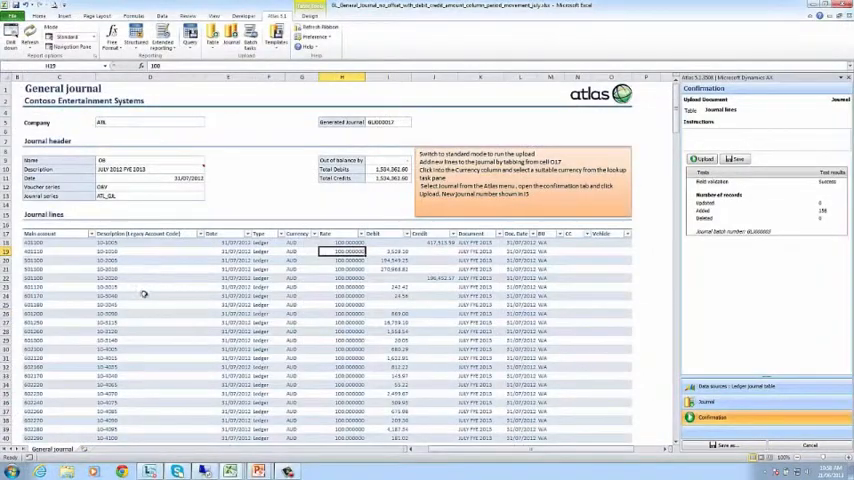
pyautogui.moveTo(143, 317)
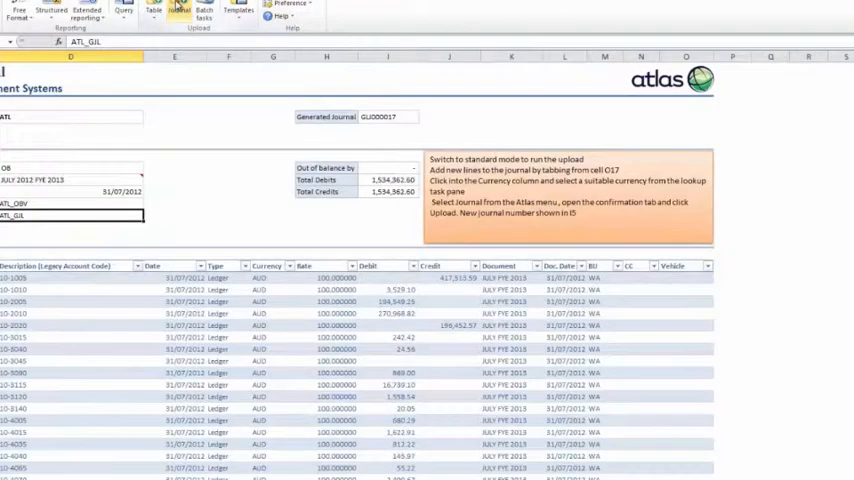
# Open the Atlas journal upload pane and select the July 2012 FYE 2013 journal
pyautogui.click(179, 10)
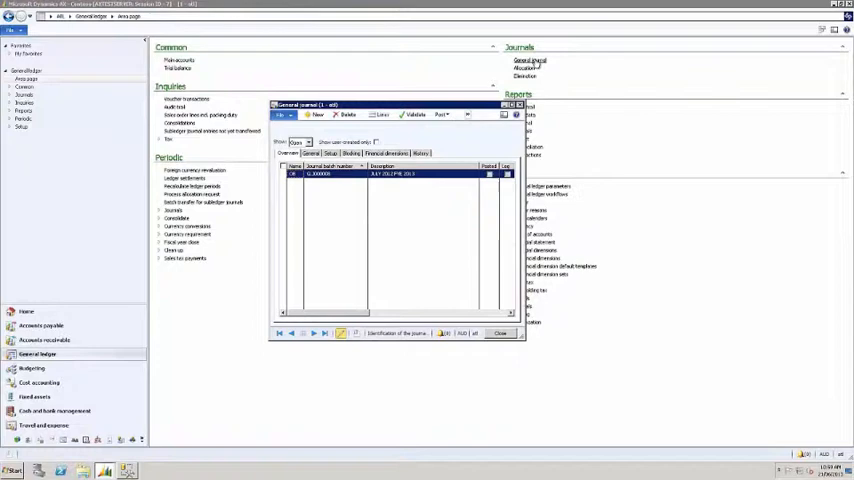
pyautogui.click(440, 114)
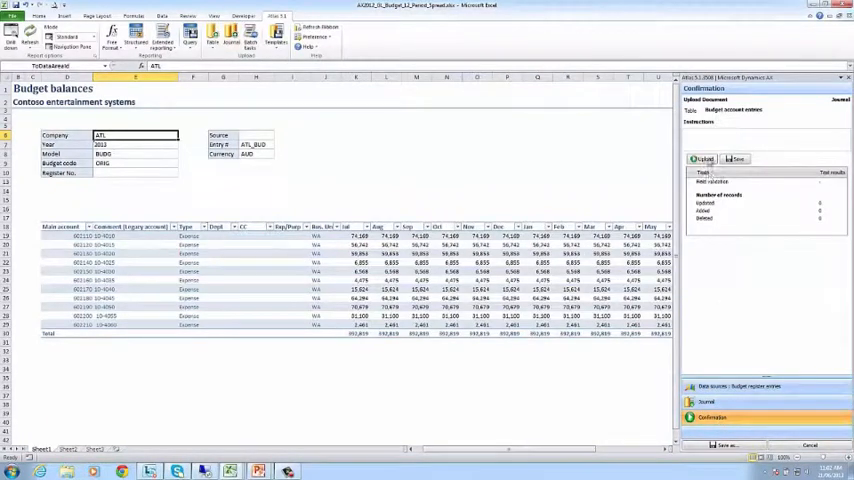
# Upload the 2013 budget entries from the Confirmation tab
pyautogui.click(703, 159)
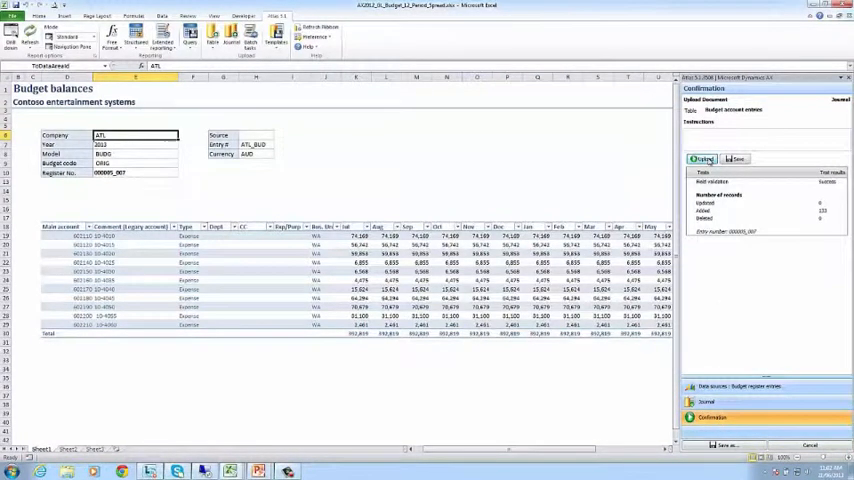